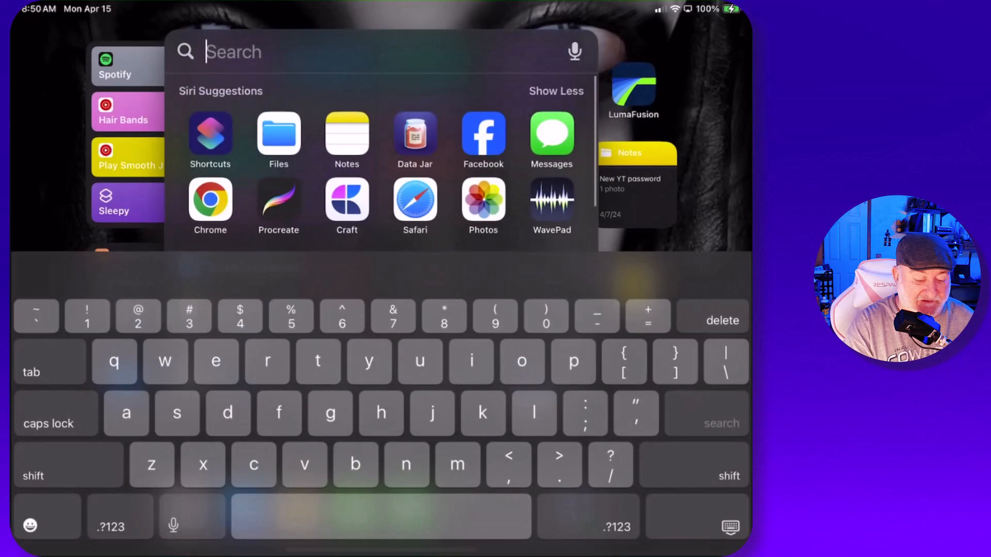
Launch Shortcuts from Spotlight and show the All Shortcuts library
{"action": "left_click", "coordinate": [209, 133]}
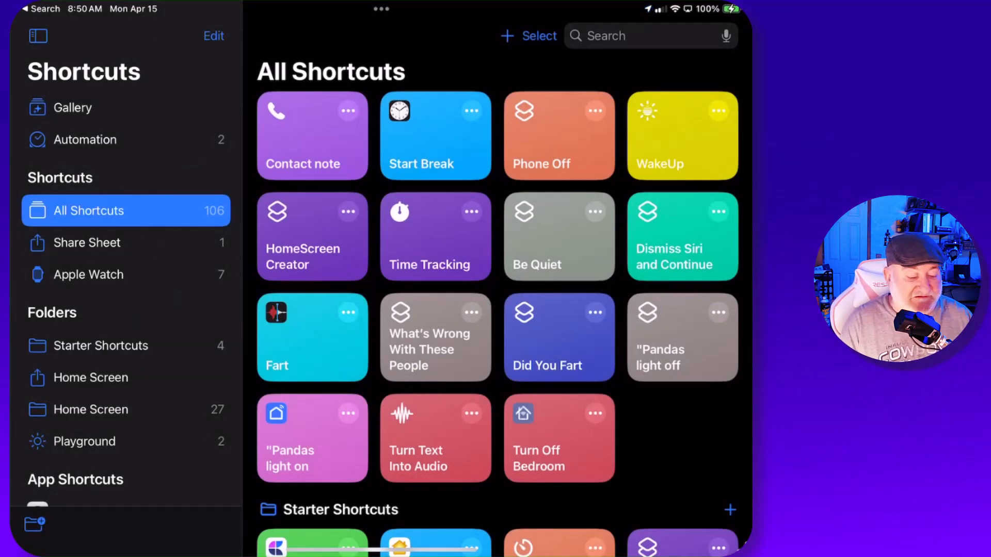
{"action": "left_click", "coordinate": [37, 37]}
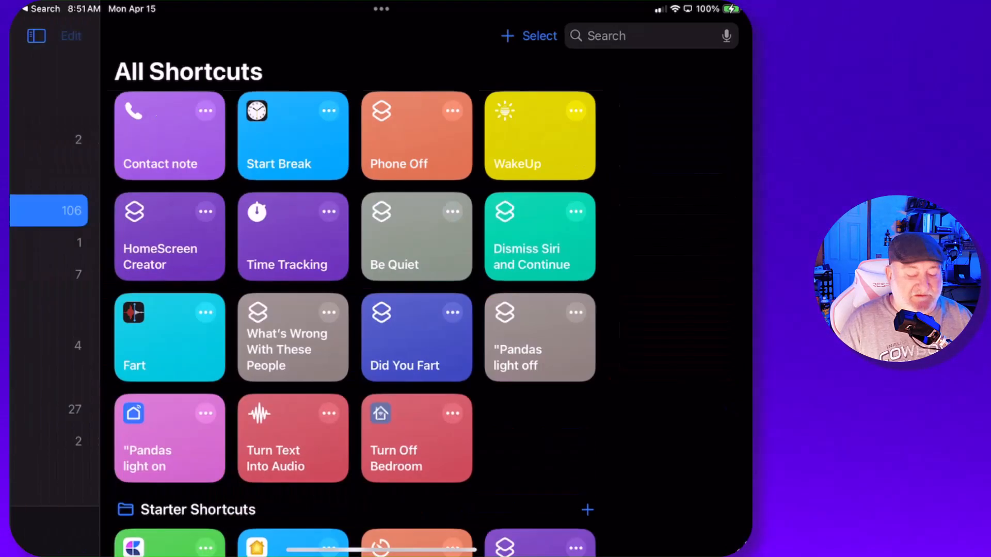
Add a new folder named 'Emergency' with the medical cross icon
{"action": "left_click", "coordinate": [37, 35]}
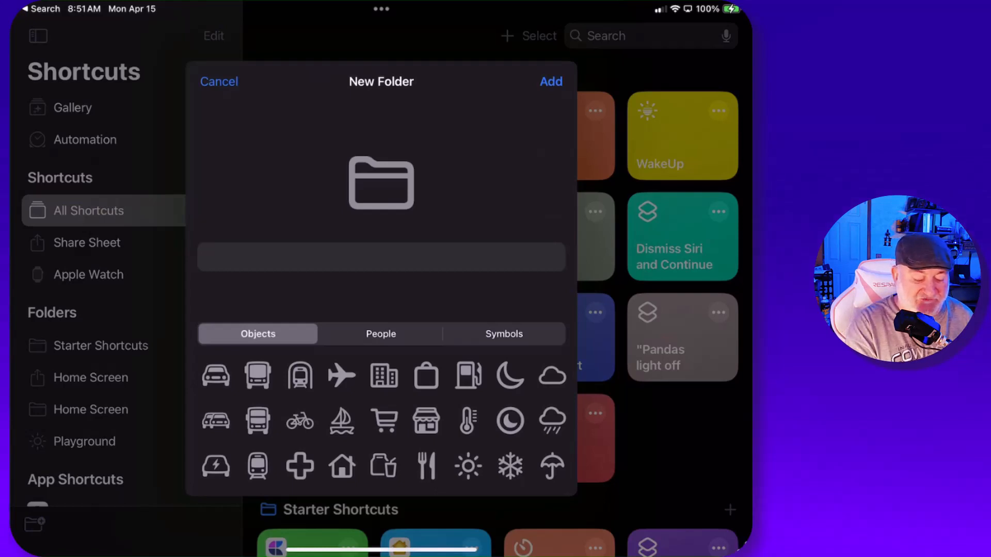
{"action": "left_click", "coordinate": [381, 257]}
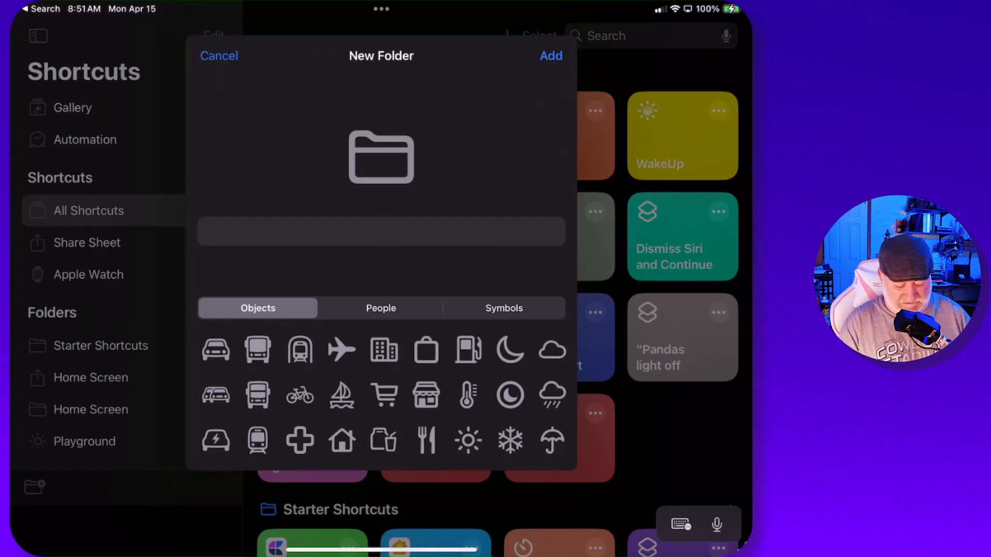
{"action": "type", "text": "Emergency"}
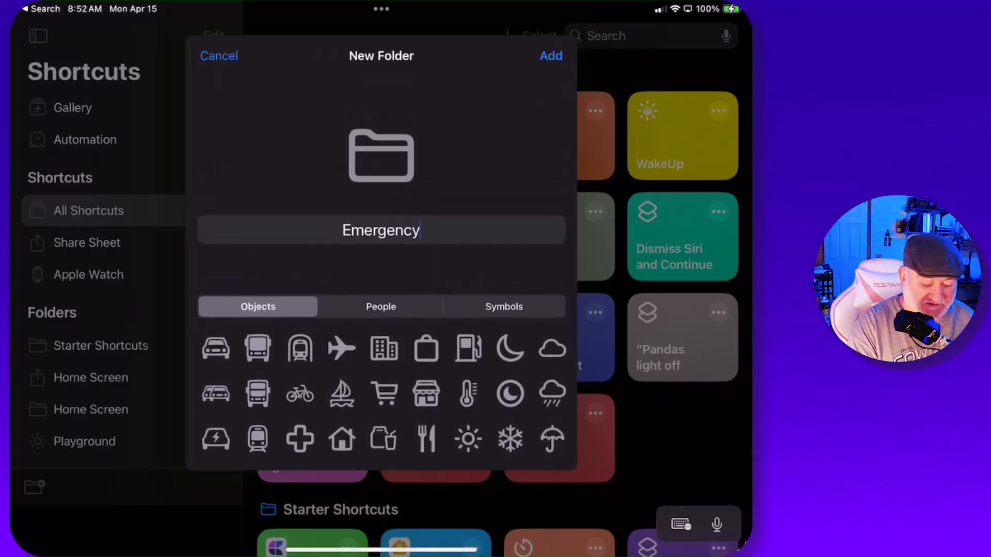
{"action": "left_click", "coordinate": [300, 439]}
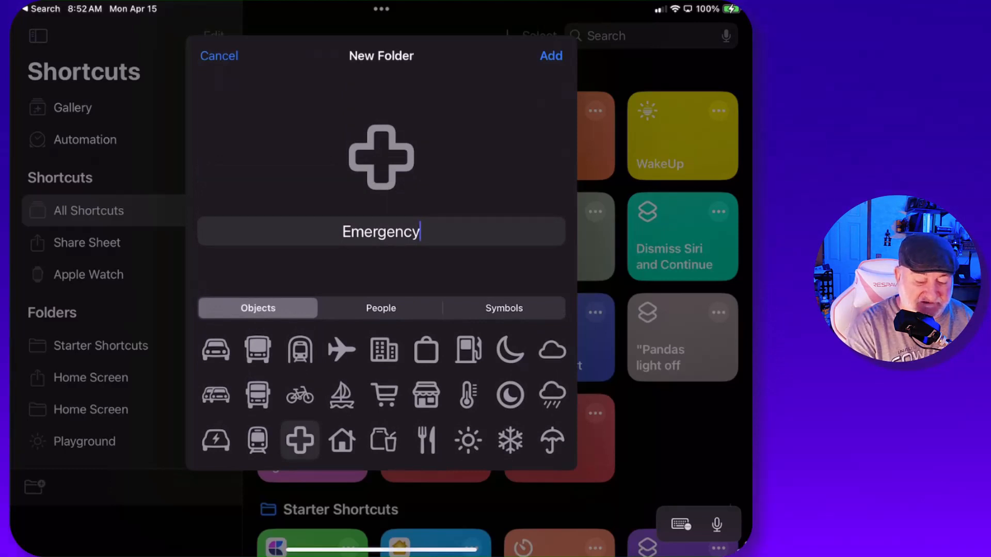
{"action": "left_click", "coordinate": [550, 56]}
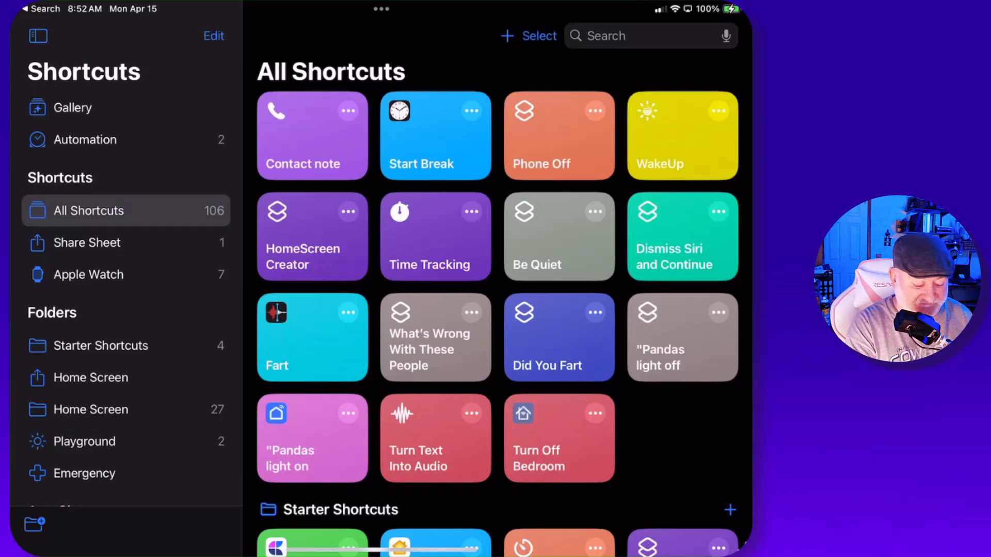
Enter the Emergency folder and begin a blank new shortcut
{"action": "left_click", "coordinate": [84, 474]}
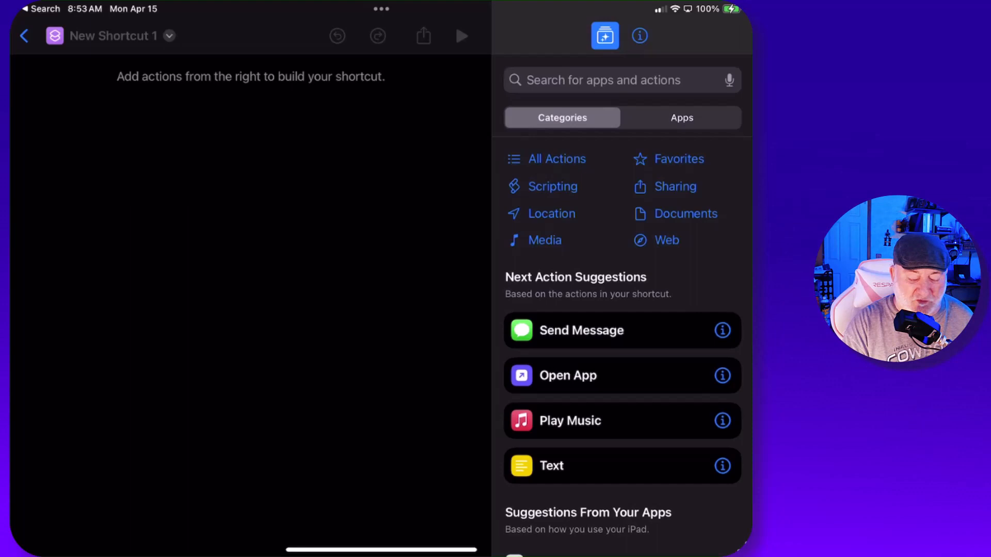
Add a Send Message action and title the shortcut 'I Need Help'
{"action": "left_click", "coordinate": [581, 331]}
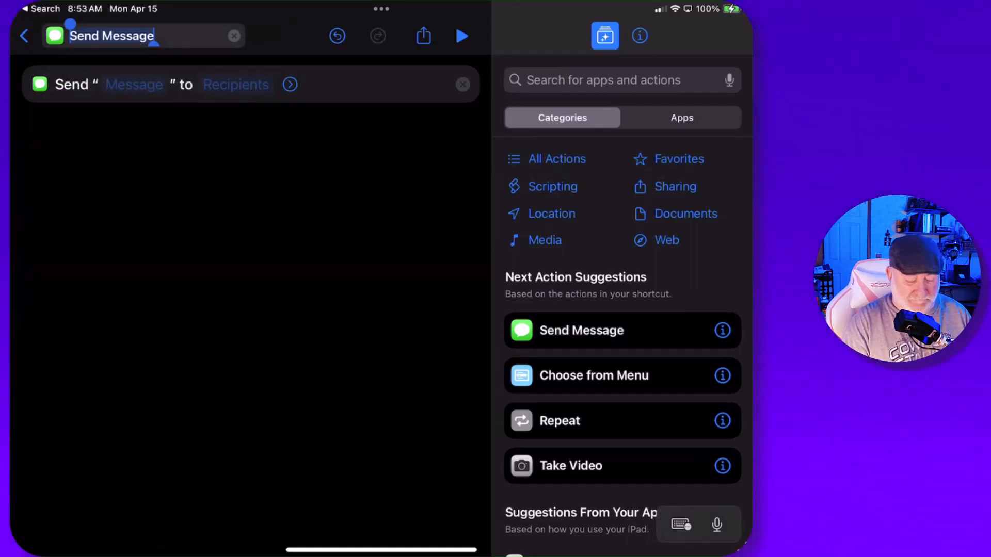
{"action": "type", "text": "I Need"}
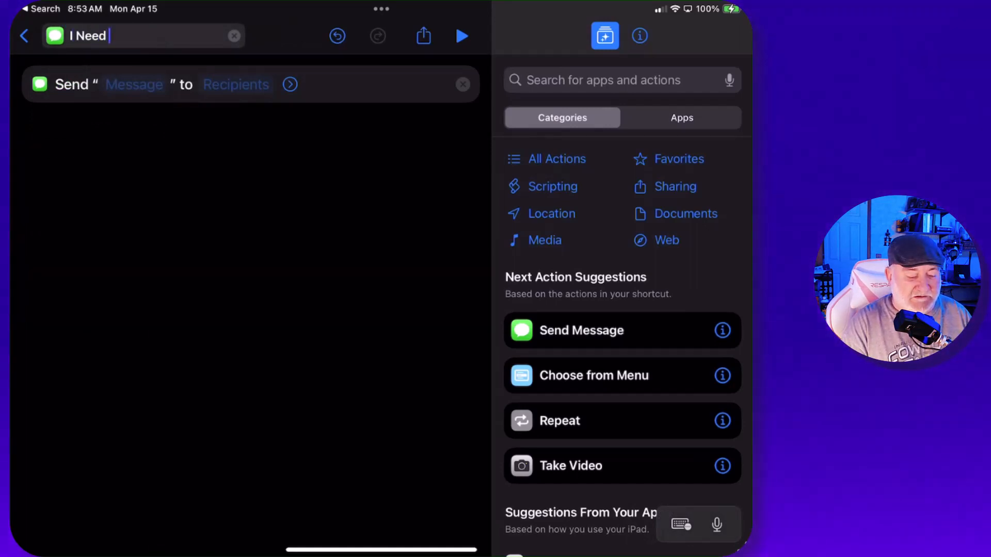
{"action": "type", "text": "Help"}
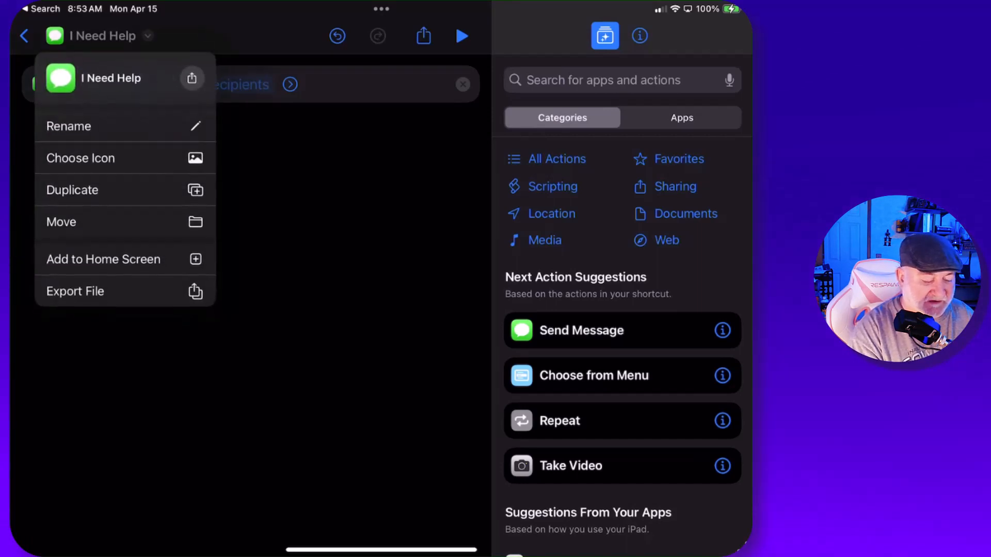
Switch the shortcut icon to a red glyph and search 'cau' for a caution symbol
{"action": "left_click", "coordinate": [81, 158]}
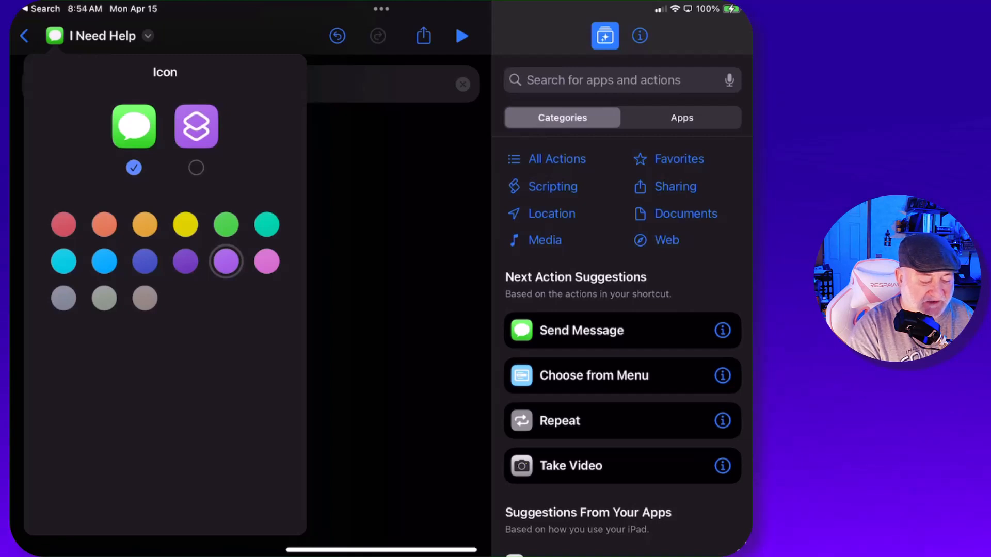
{"action": "left_click", "coordinate": [196, 126]}
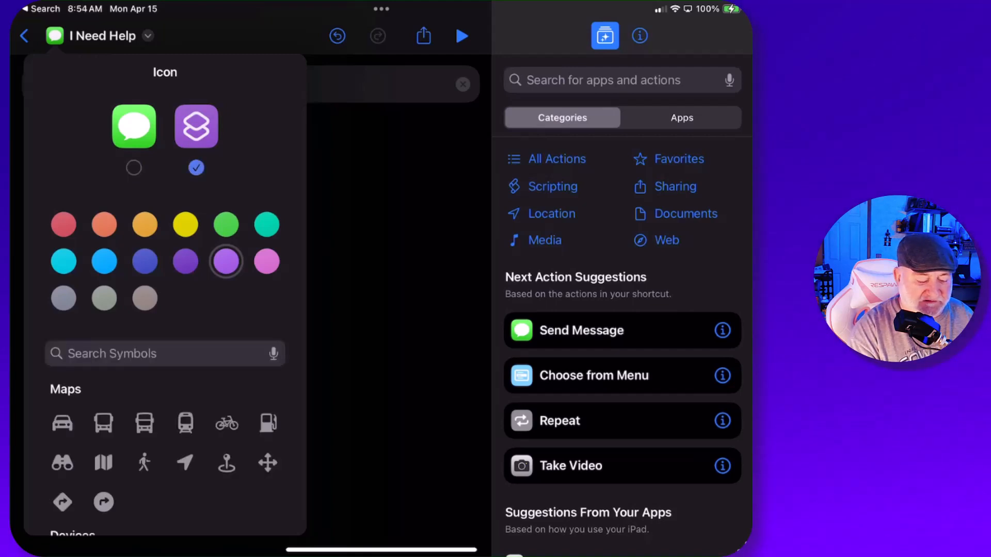
{"action": "left_click", "coordinate": [63, 224]}
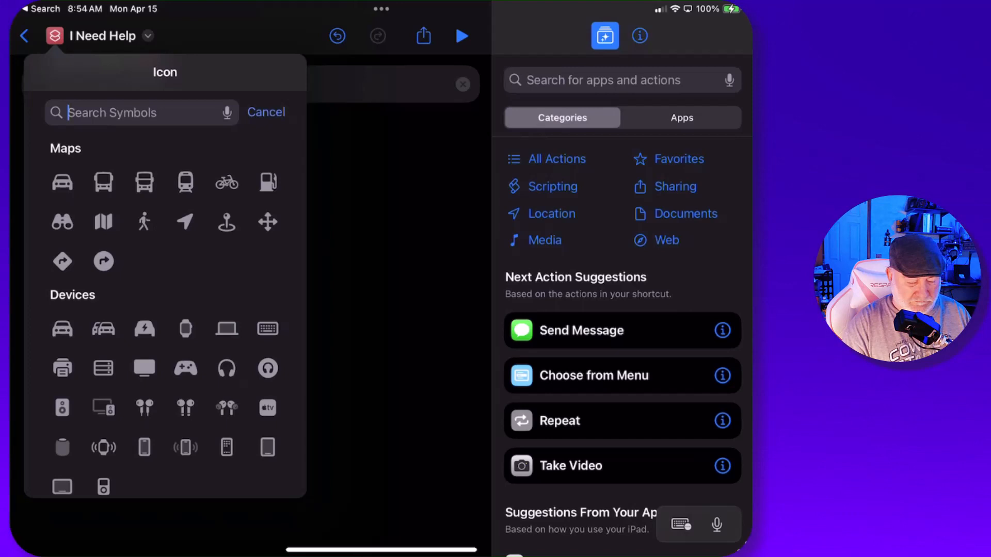
{"action": "type", "text": "caution"}
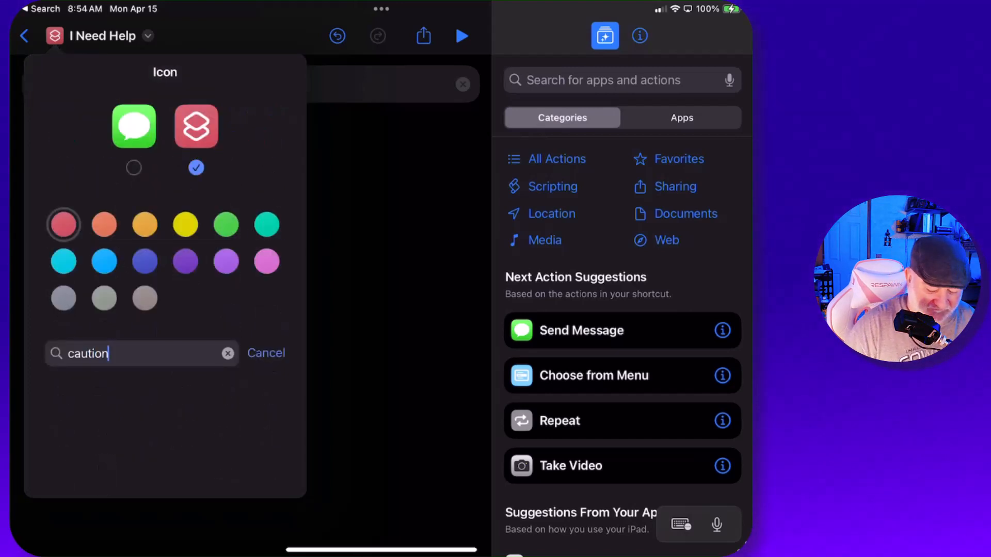
{"action": "left_click", "coordinate": [227, 353]}
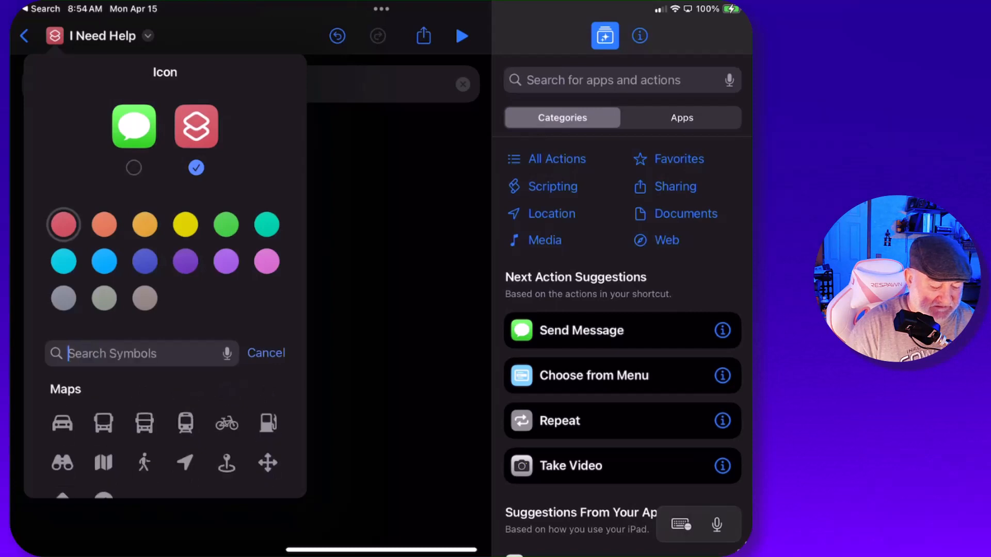
Browse the symbol list and settle on a warning-style glyph for the icon
{"action": "scroll", "scroll_direction": "down", "scroll_amount": 3}
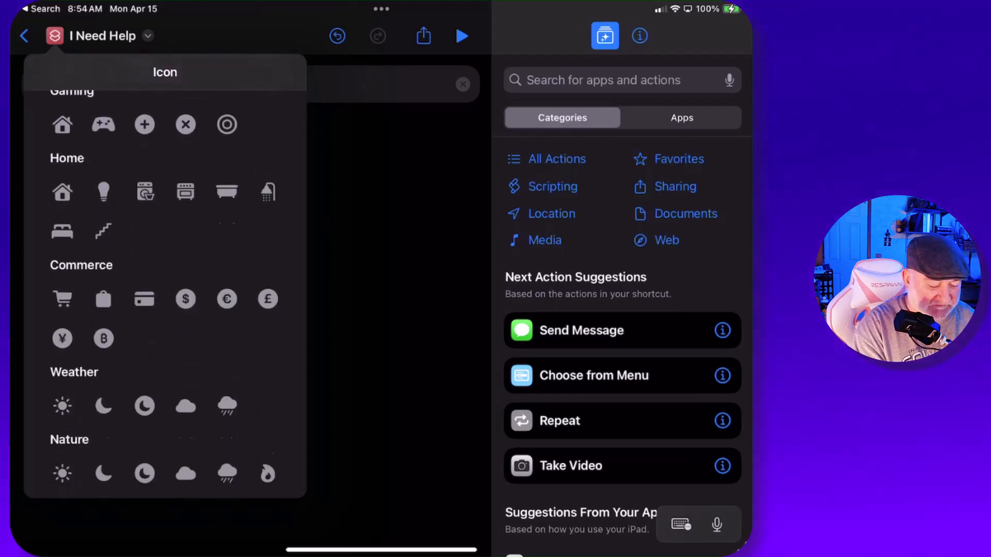
{"action": "scroll", "scroll_direction": "down", "scroll_amount": 3}
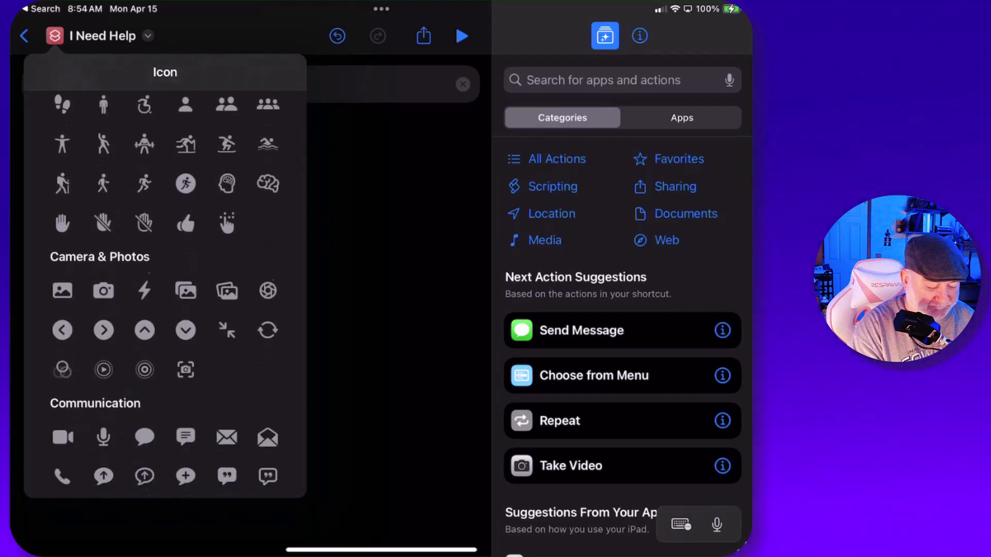
{"action": "scroll", "scroll_direction": "down", "scroll_amount": 3}
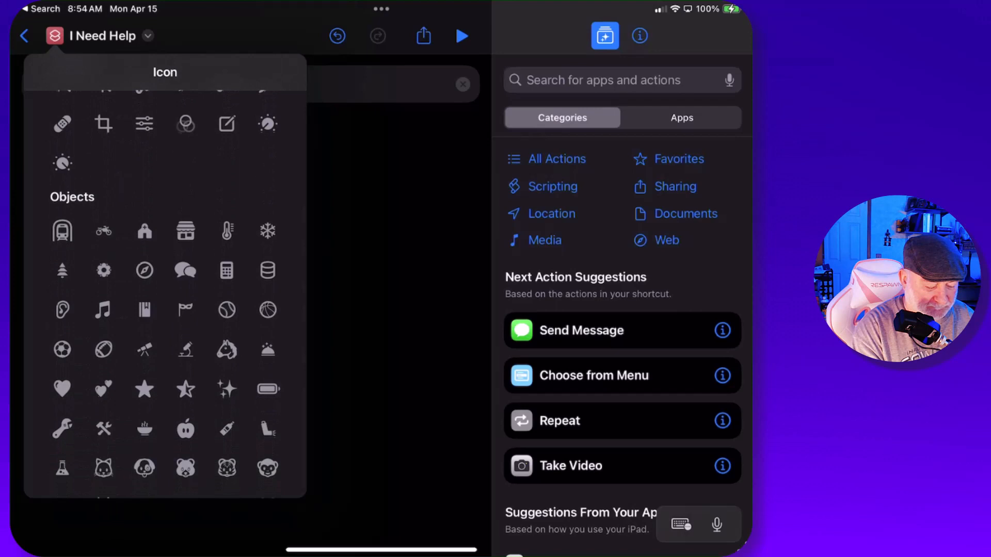
{"action": "scroll", "scroll_direction": "down", "scroll_amount": 3}
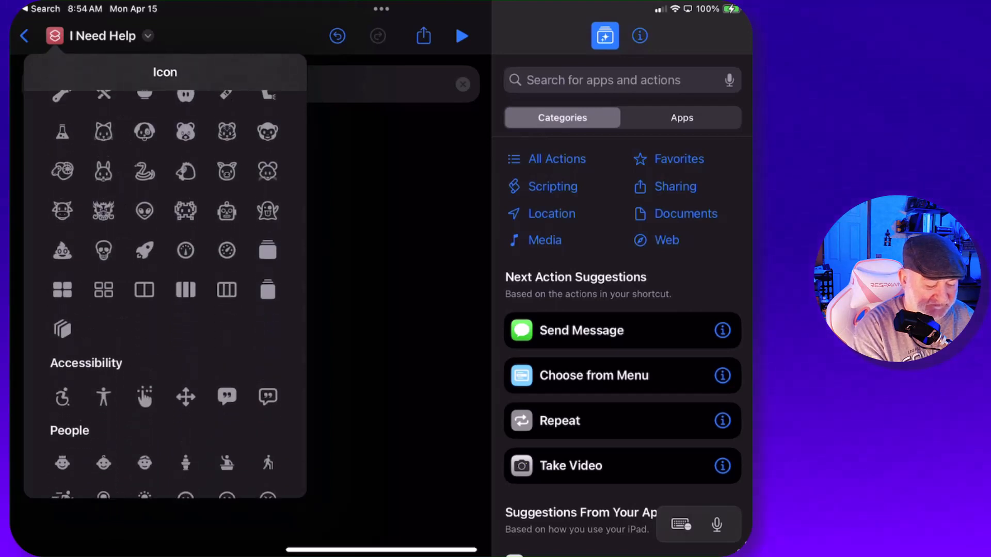
{"action": "left_click", "coordinate": [62, 250]}
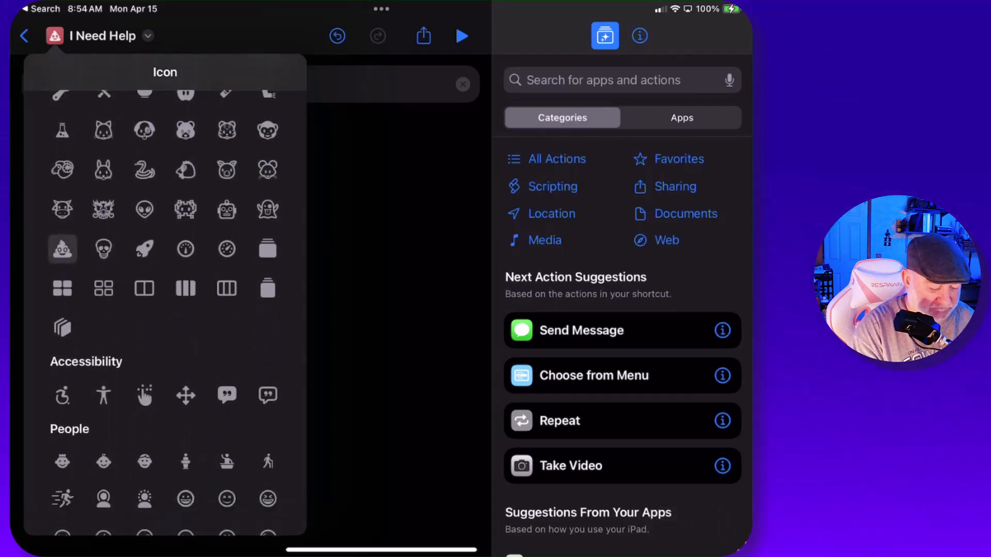
{"action": "scroll", "scroll_direction": "down", "scroll_amount": 3}
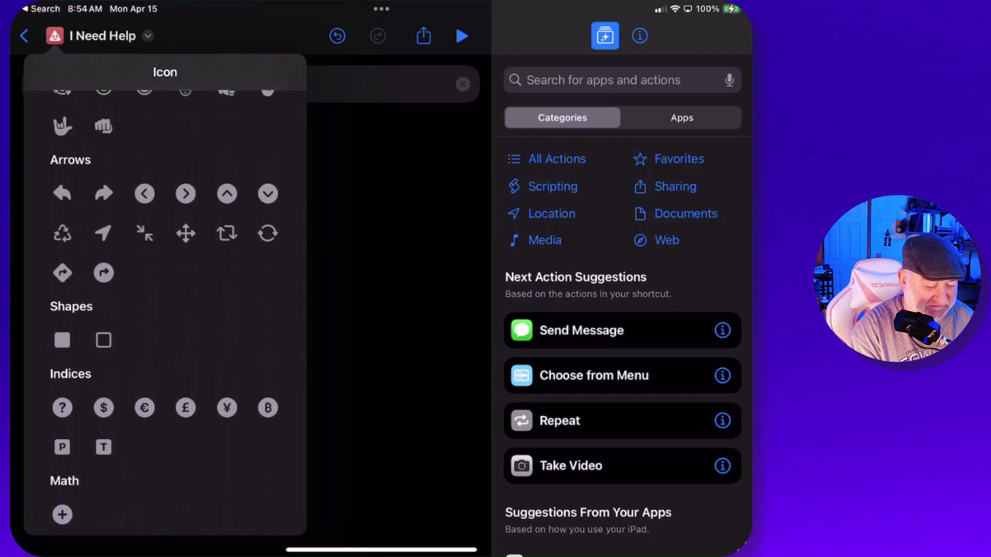
{"action": "scroll", "scroll_direction": "down", "scroll_amount": 3}
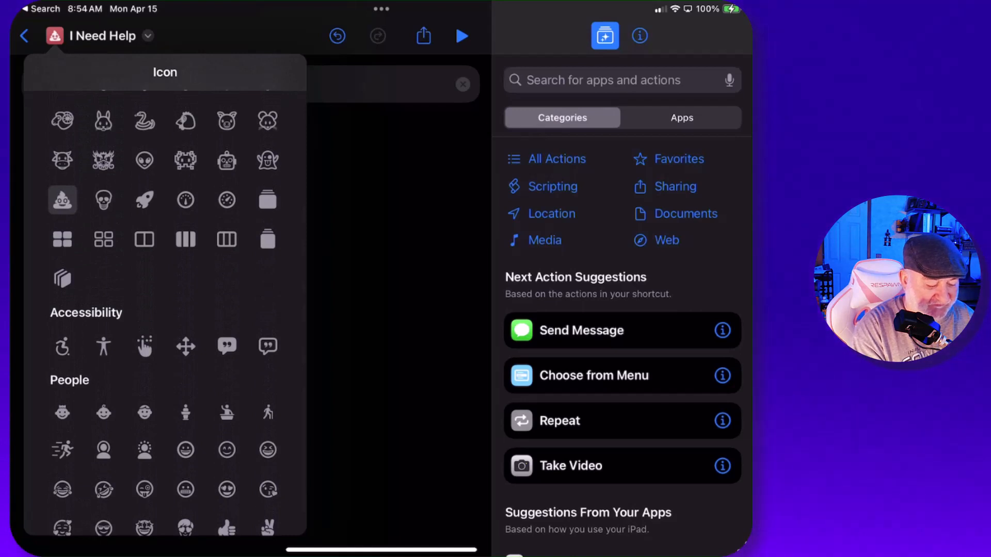
{"action": "left_click", "coordinate": [62, 347]}
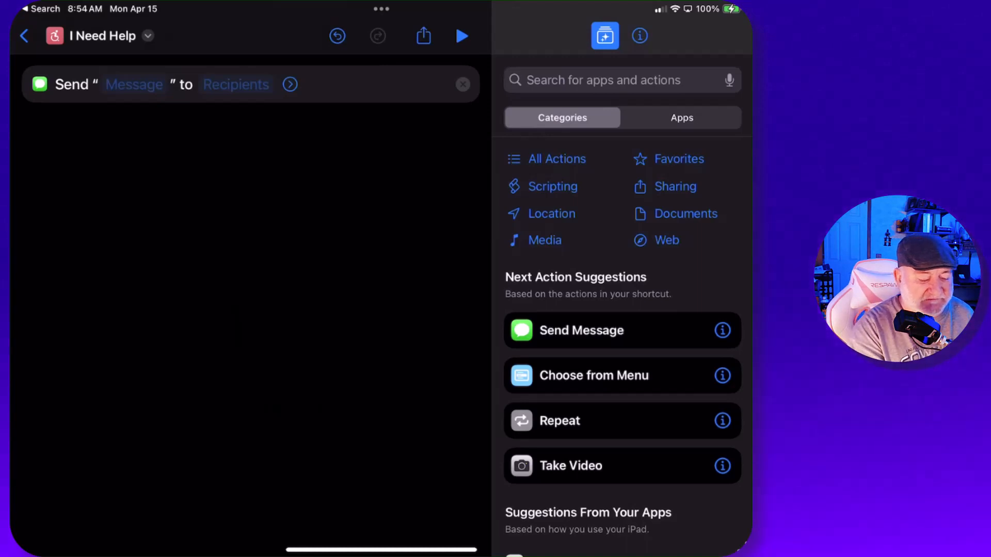
Enter 'I Need Help' as the Send Message action's text
{"action": "left_click", "coordinate": [134, 84]}
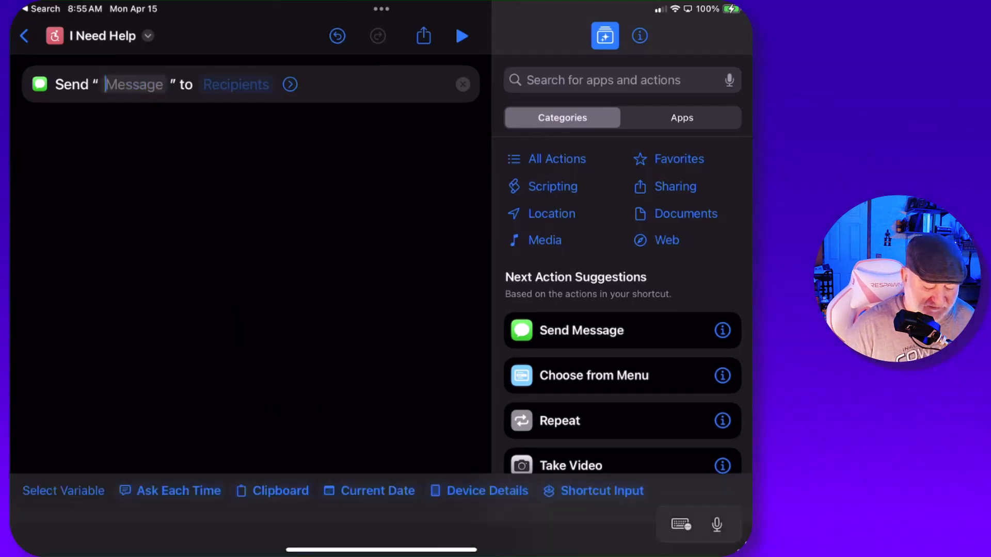
{"action": "left_click", "coordinate": [134, 83]}
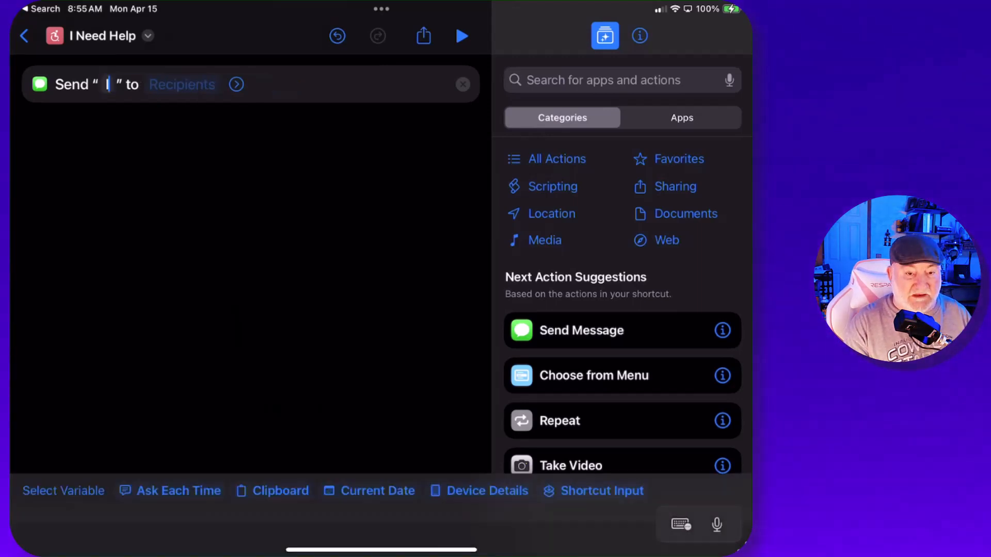
{"action": "type", "text": "I Need"}
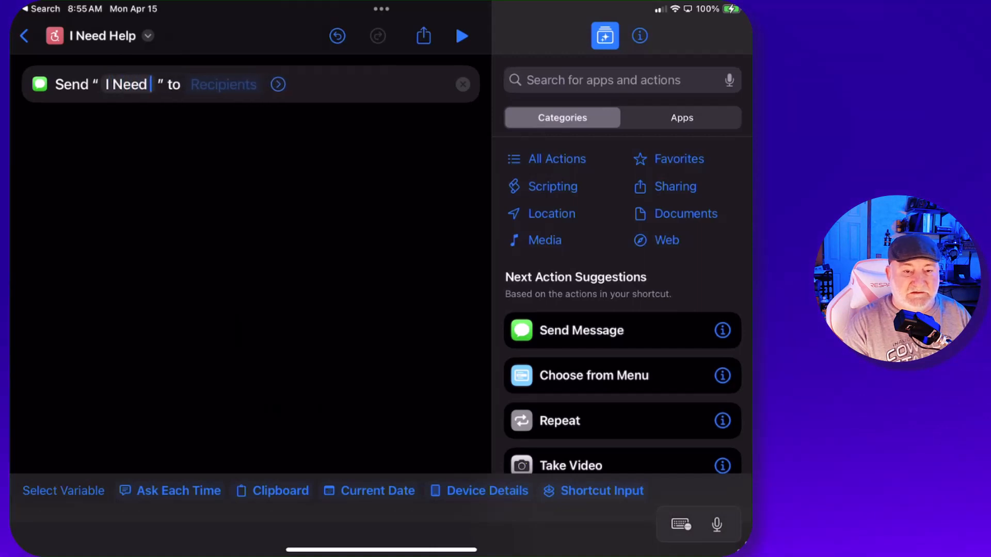
{"action": "type", "text": "Help"}
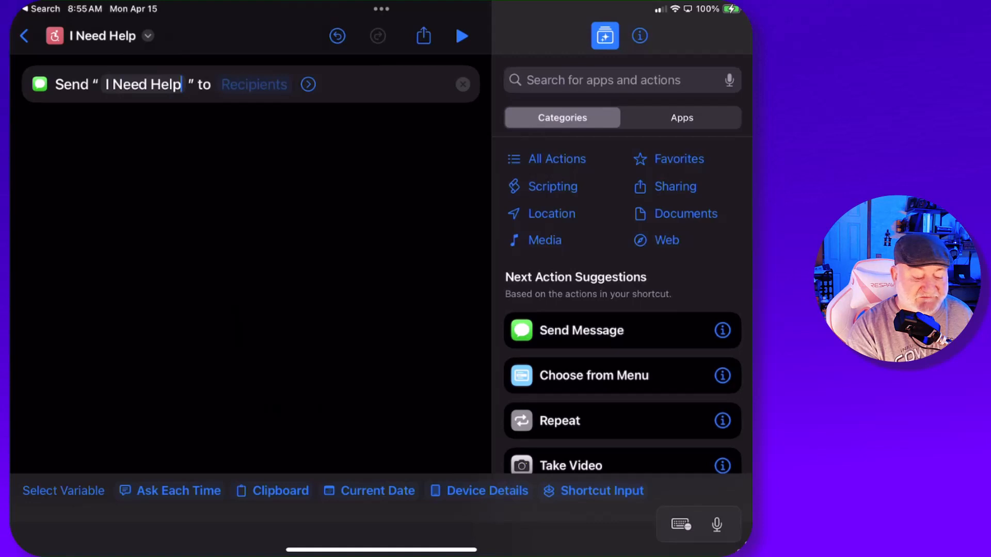
{"action": "left_click", "coordinate": [254, 83]}
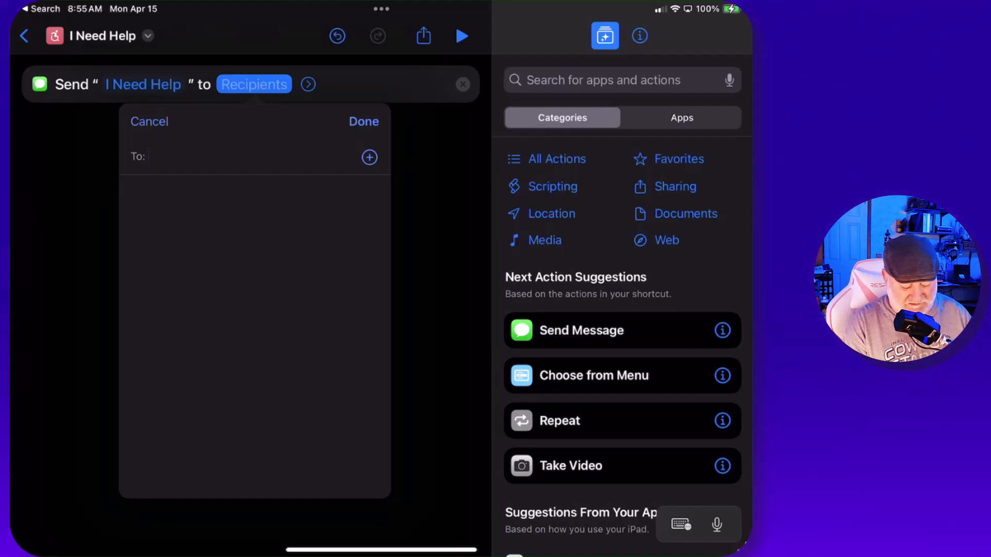
{"action": "type", "text": "g"}
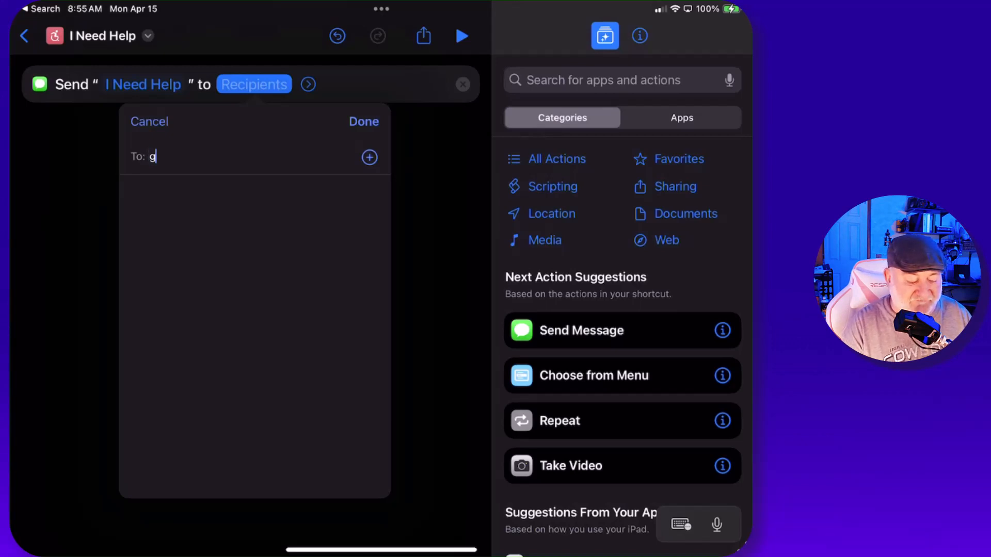
{"action": "type", "text": "reg"}
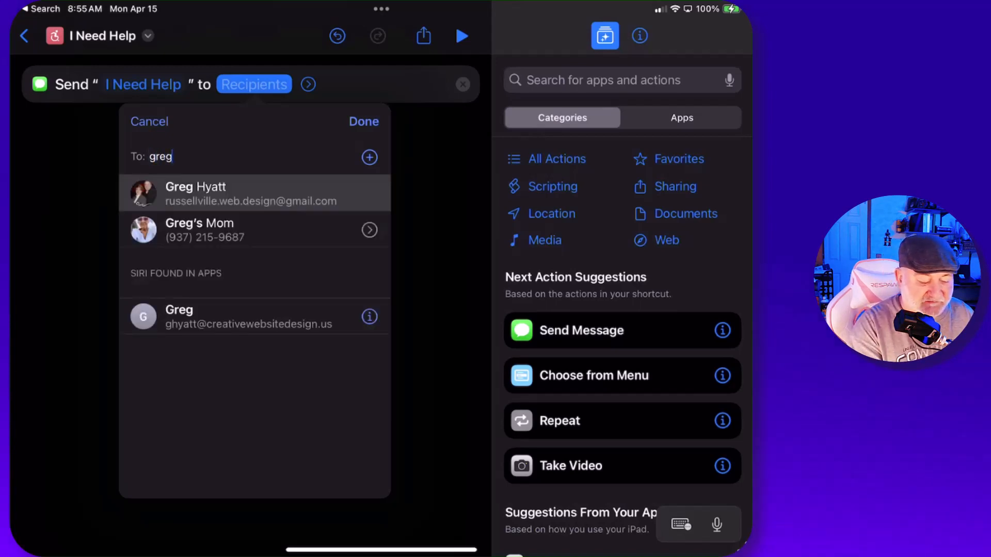
{"action": "left_click", "coordinate": [195, 193]}
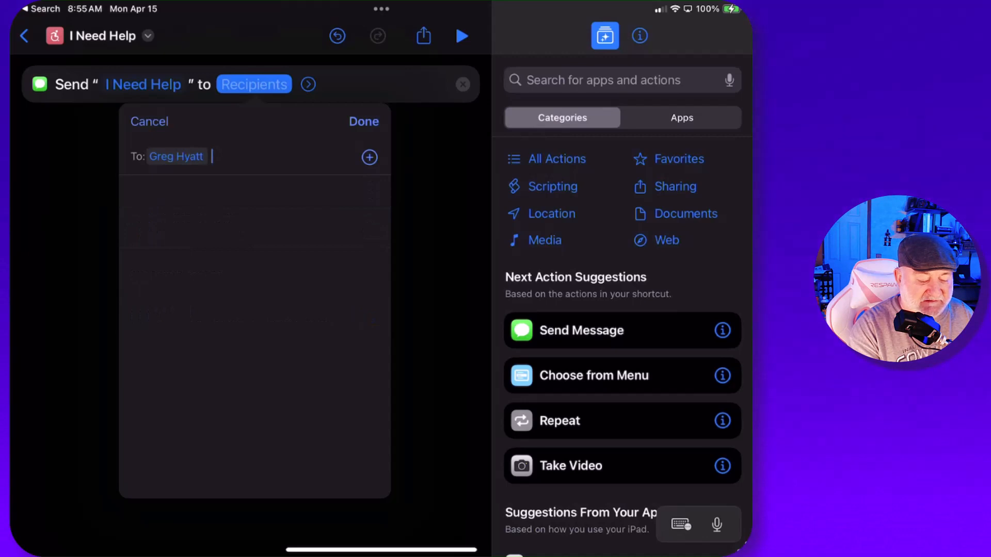
{"action": "left_click", "coordinate": [364, 122]}
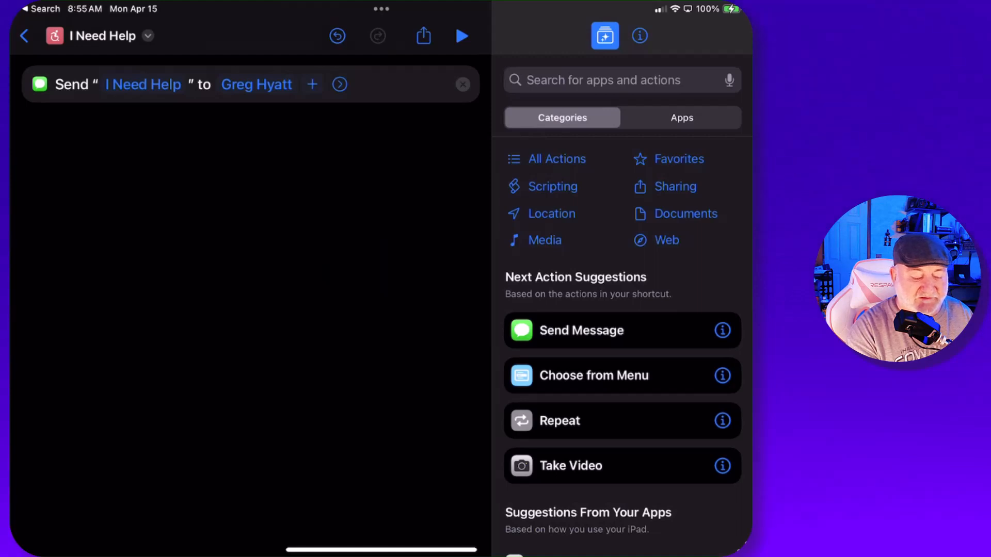
Turn Show When Run off and run the shortcut once as a test
{"action": "left_click", "coordinate": [339, 84]}
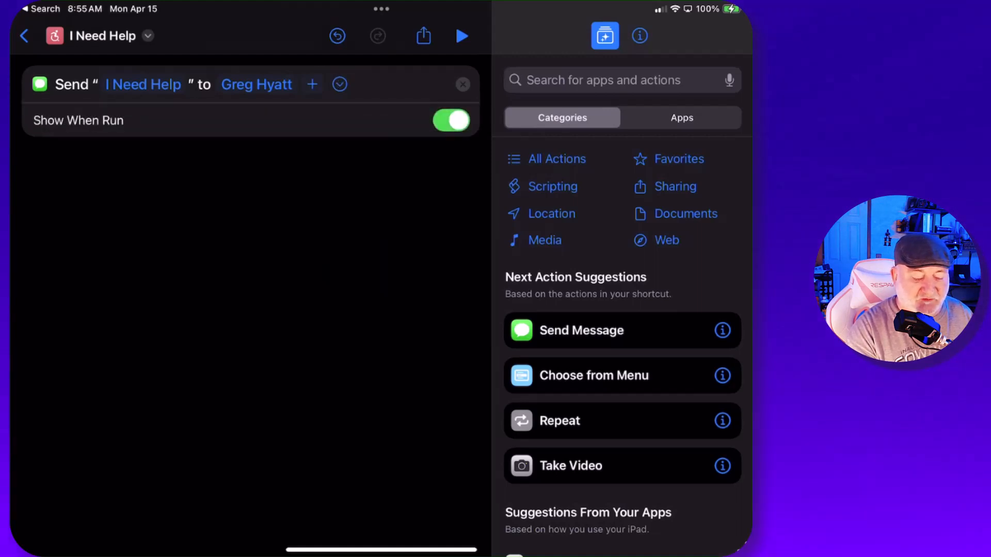
{"action": "left_click", "coordinate": [451, 121]}
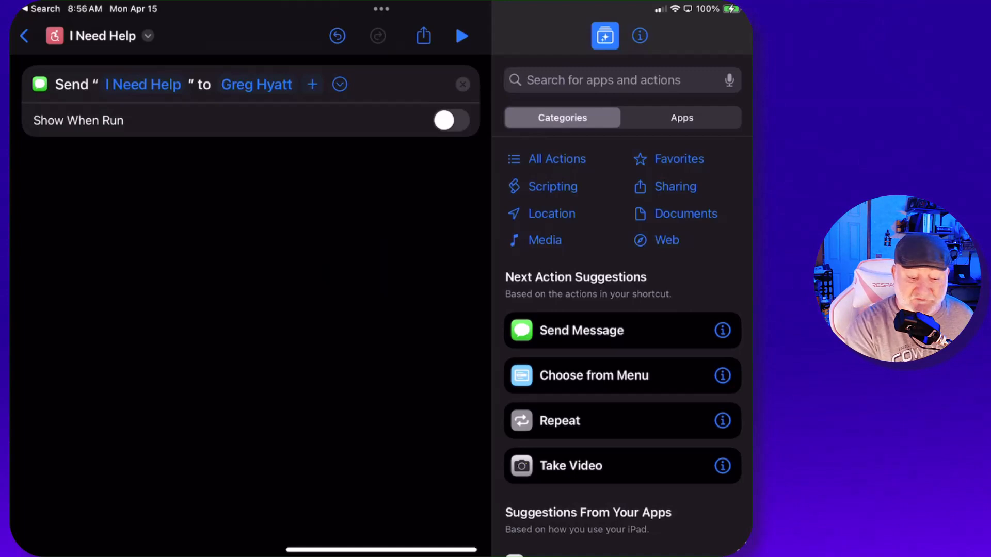
{"action": "left_click", "coordinate": [381, 9]}
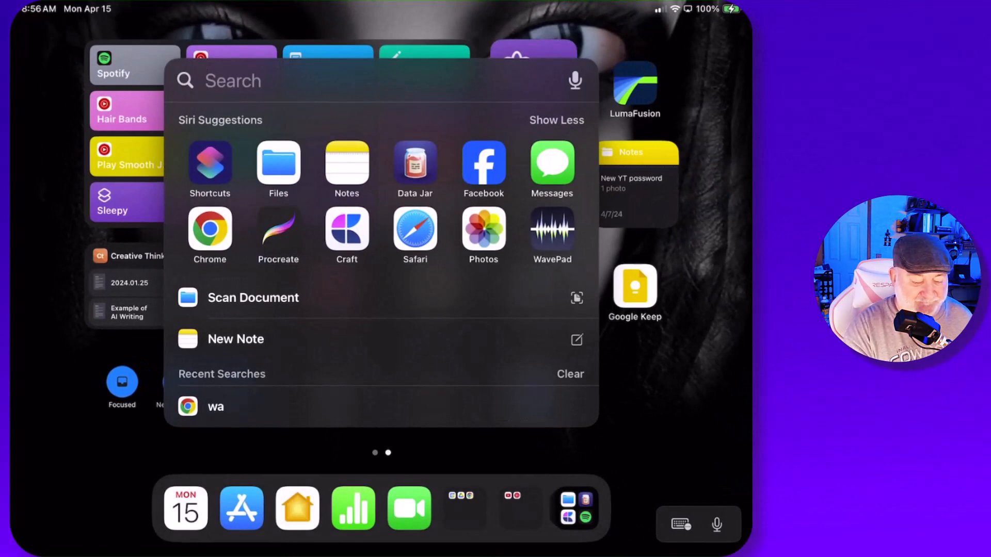
Check in Messages that the 'I Need Help' test text was delivered
{"action": "left_click", "coordinate": [551, 167]}
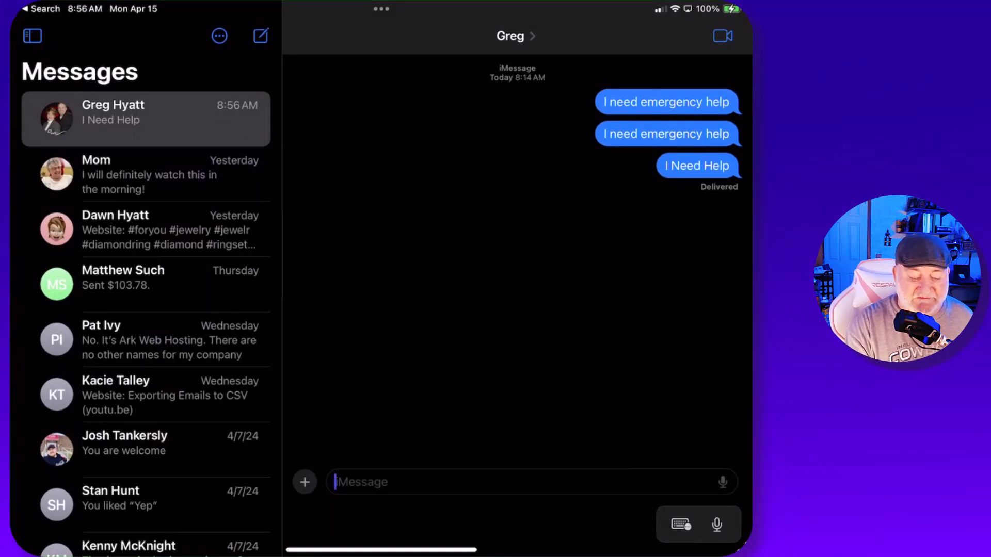
{"action": "left_click", "coordinate": [381, 9]}
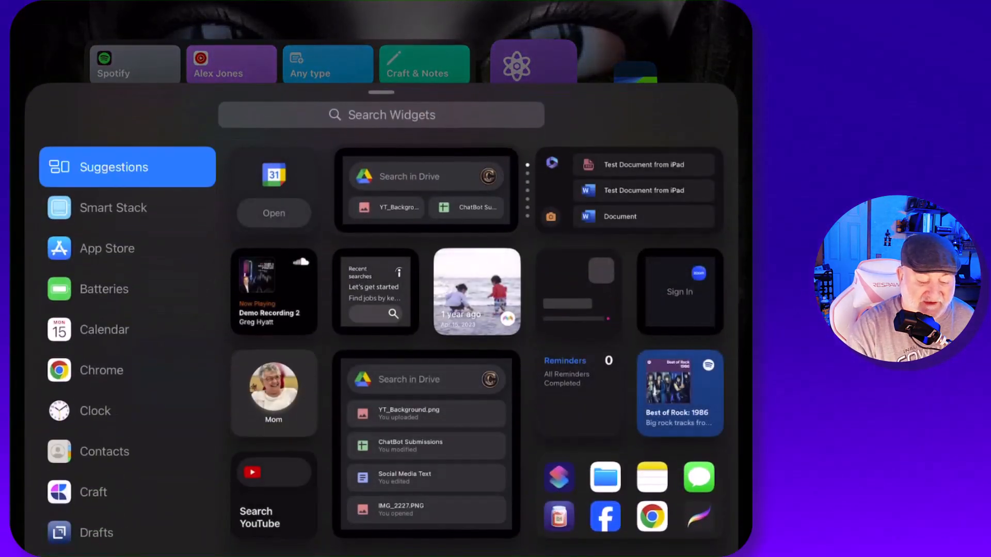
Scroll the widget gallery's app list to the Shortcuts entry
{"action": "scroll", "scroll_direction": "down", "scroll_amount": 3}
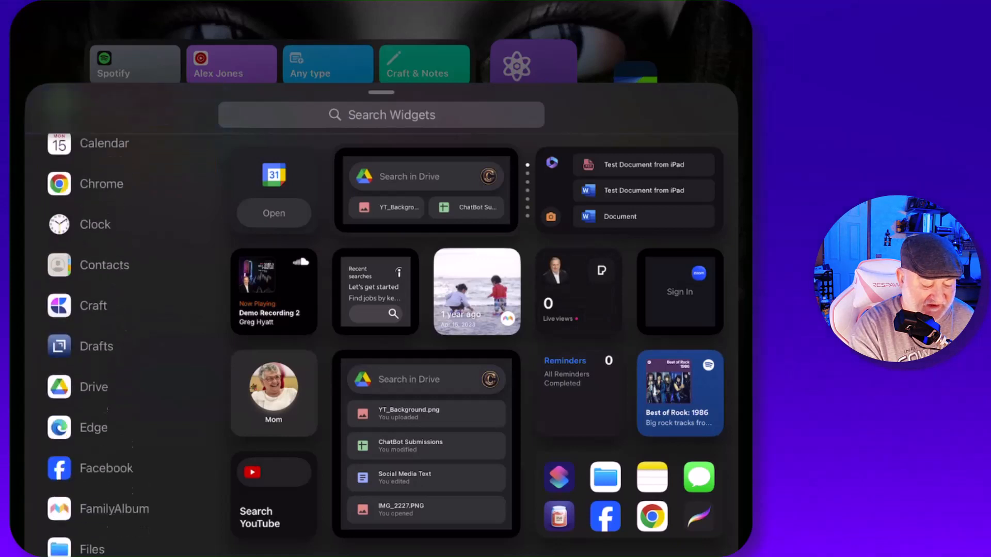
{"action": "scroll", "scroll_direction": "down", "scroll_amount": 3}
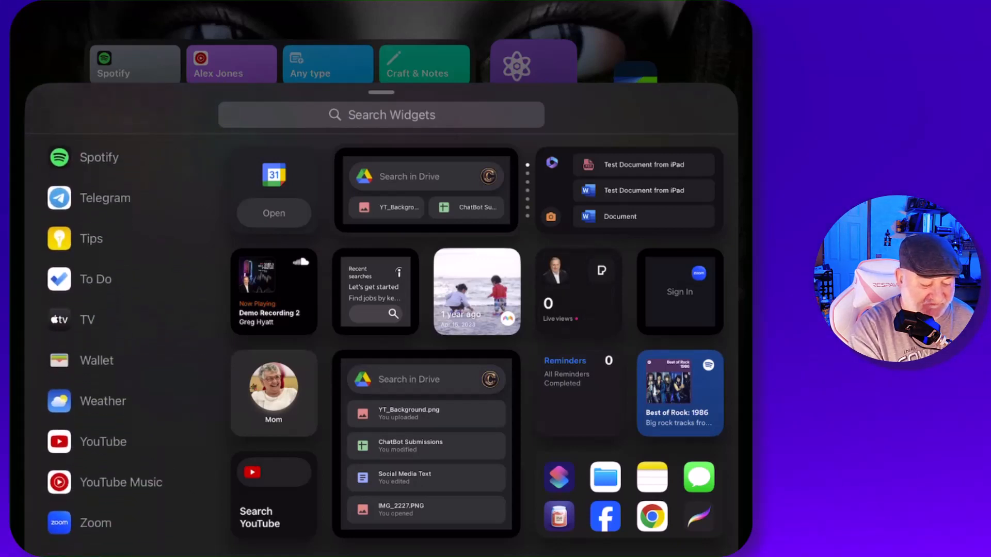
{"action": "scroll", "scroll_direction": "up", "scroll_amount": 3}
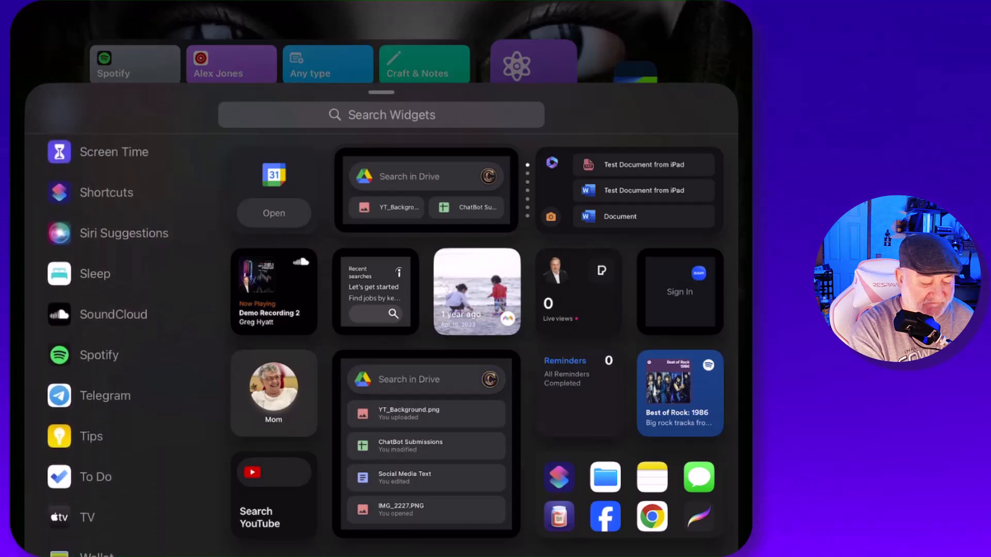
Add the single-shortcut Shortcuts widget to the home screen beside the Goof Off widget
{"action": "left_click", "coordinate": [107, 192]}
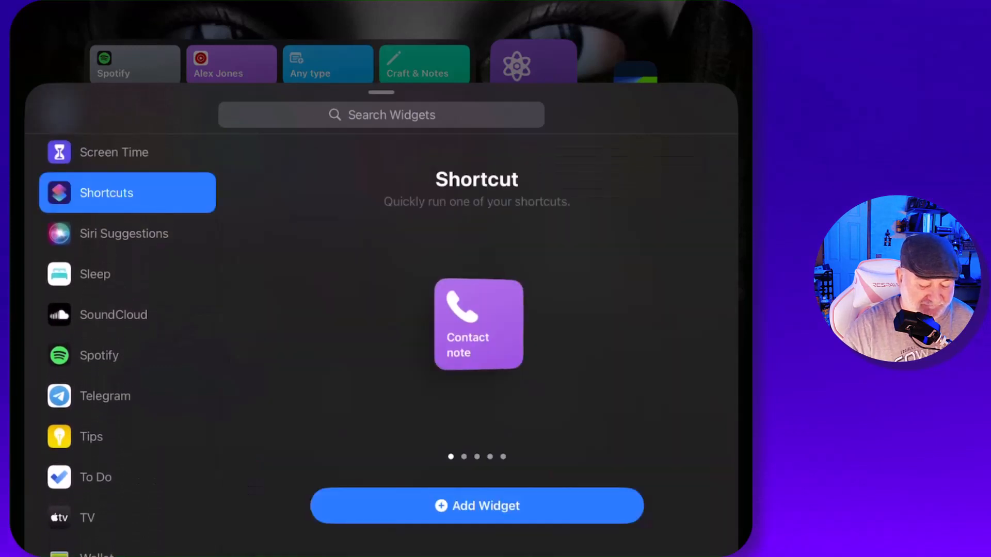
{"action": "scroll", "scroll_direction": "left", "scroll_amount": 3}
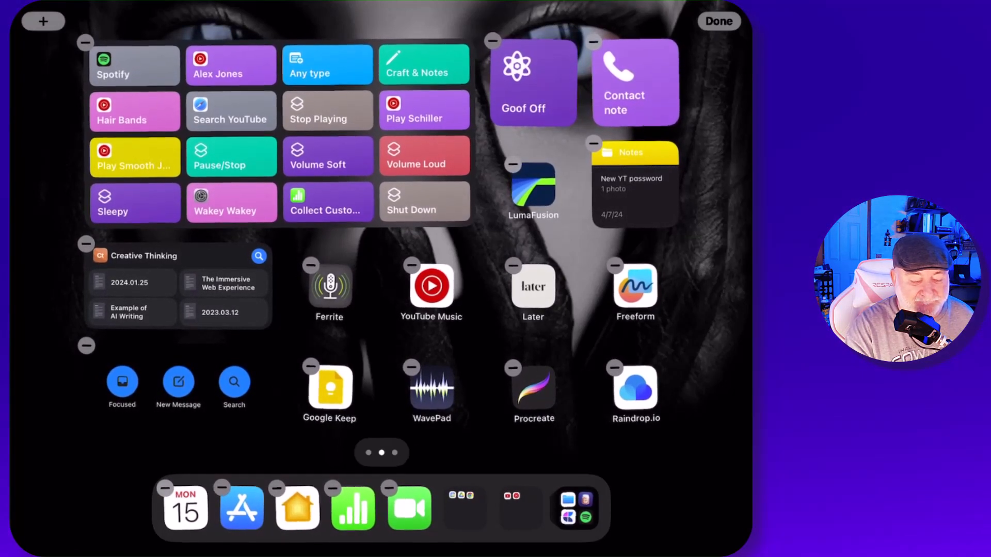
Assign the I Need Help shortcut to the new widget so it shows in red, then finish editing
{"action": "left_click", "coordinate": [635, 82]}
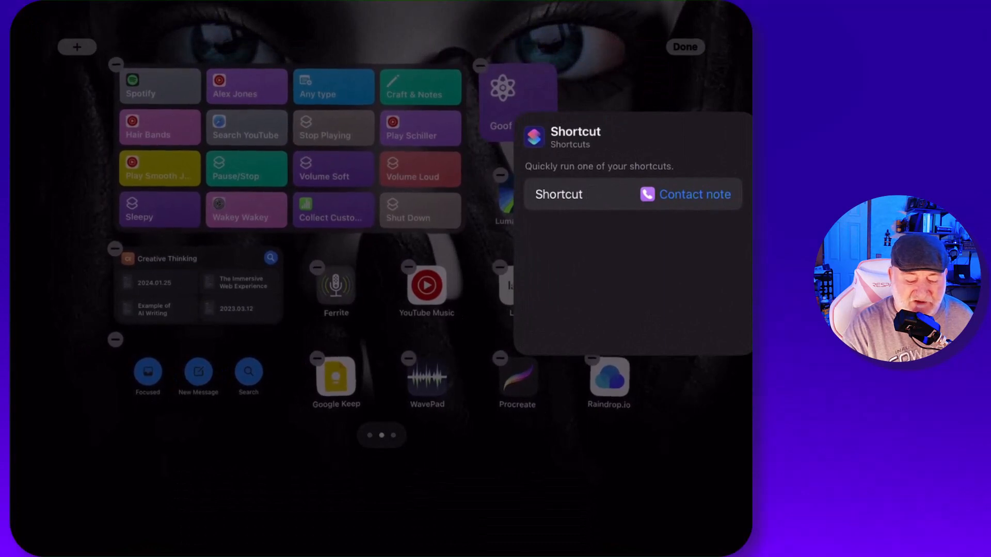
{"action": "left_click", "coordinate": [692, 194]}
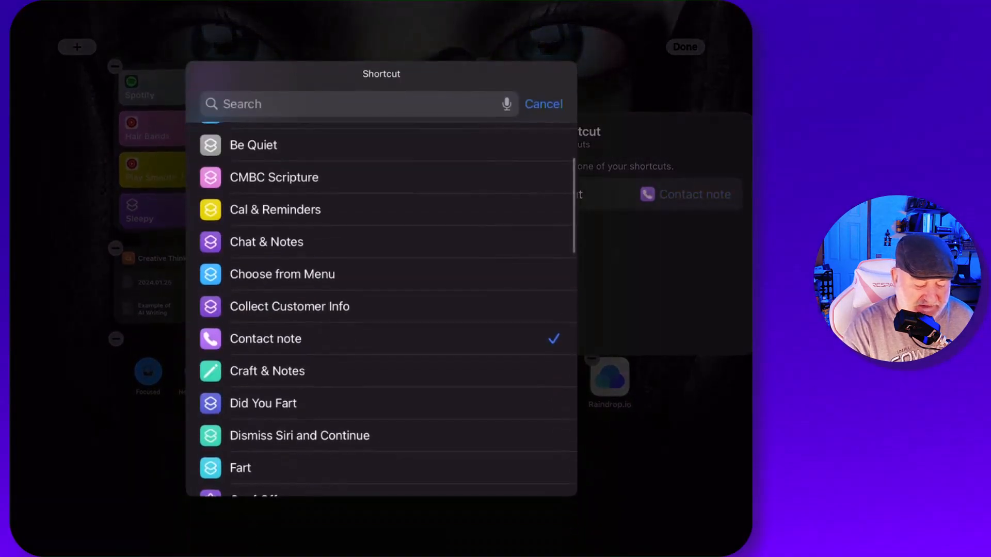
{"action": "scroll", "scroll_direction": "down", "scroll_amount": 3}
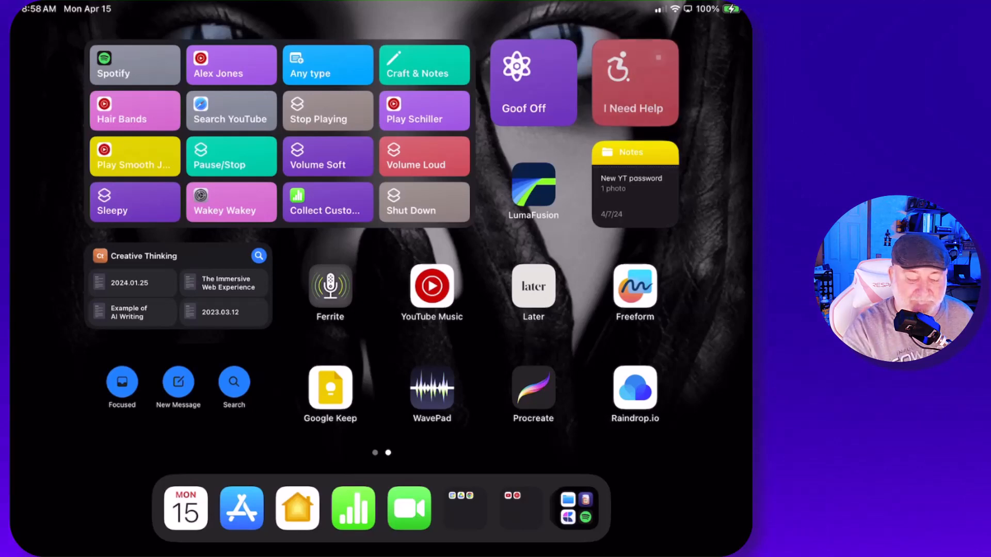
Run the I Need Help widget, verify the new text in Messages, and run the widget again
{"action": "left_click", "coordinate": [634, 82]}
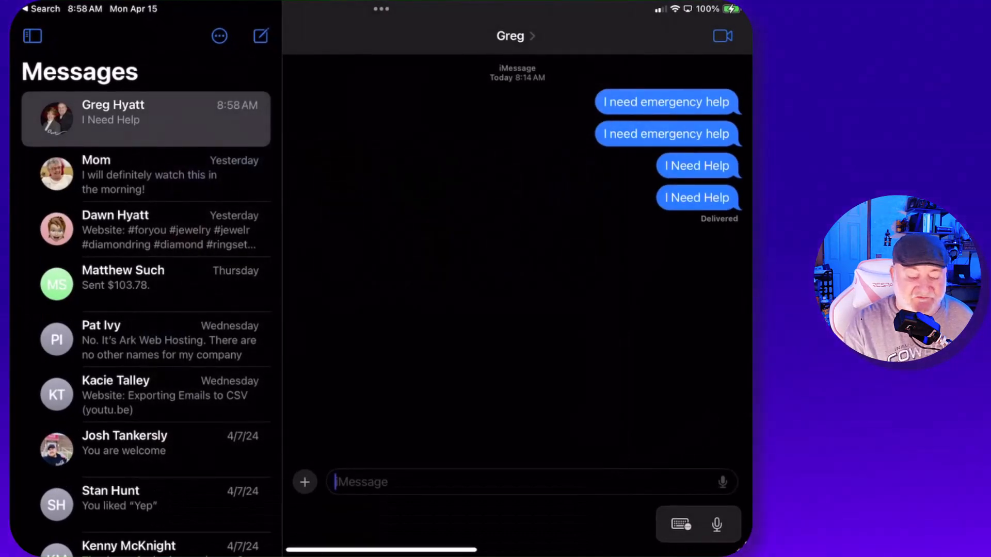
{"action": "left_click", "coordinate": [381, 10]}
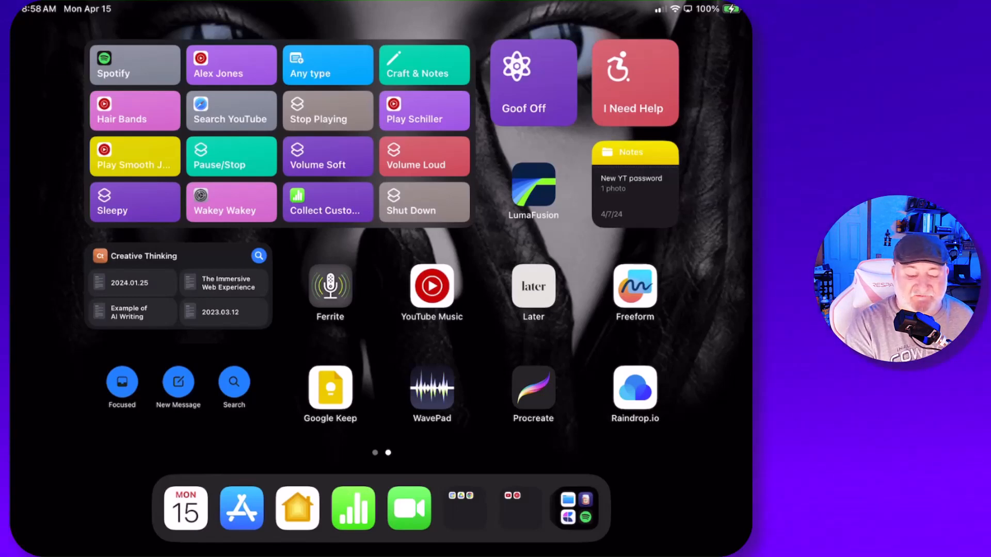
{"action": "left_click", "coordinate": [634, 82]}
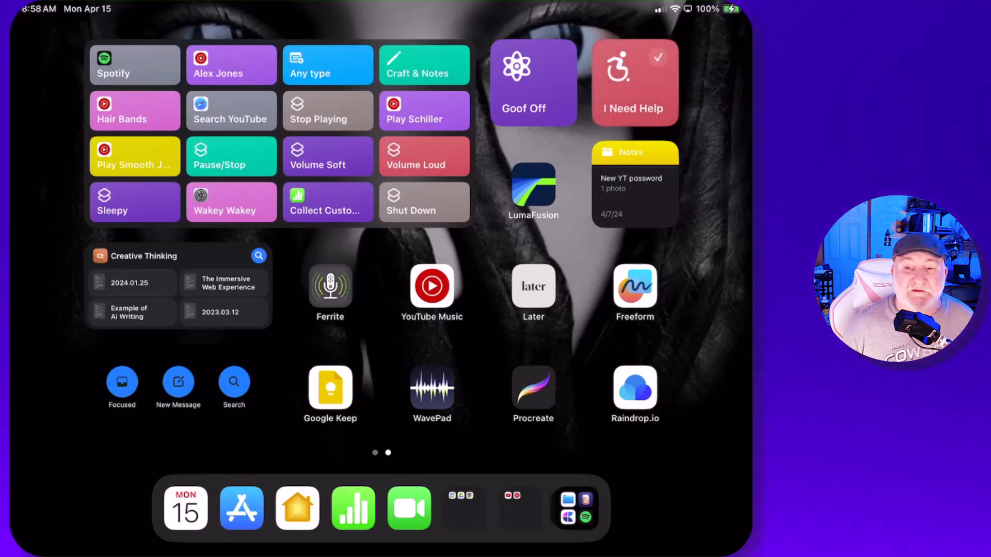